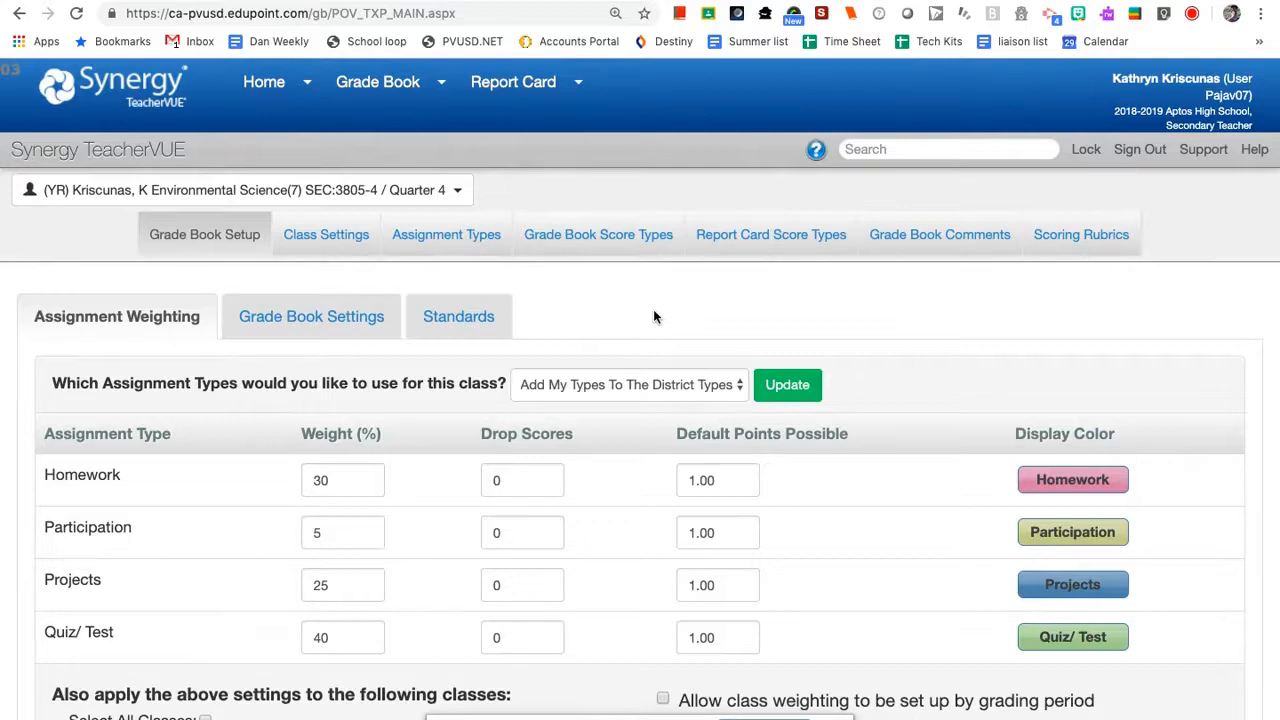
# - Choose New Assignment from the Grade Book menu for the Environmental Science class
pyautogui.click(377, 82)
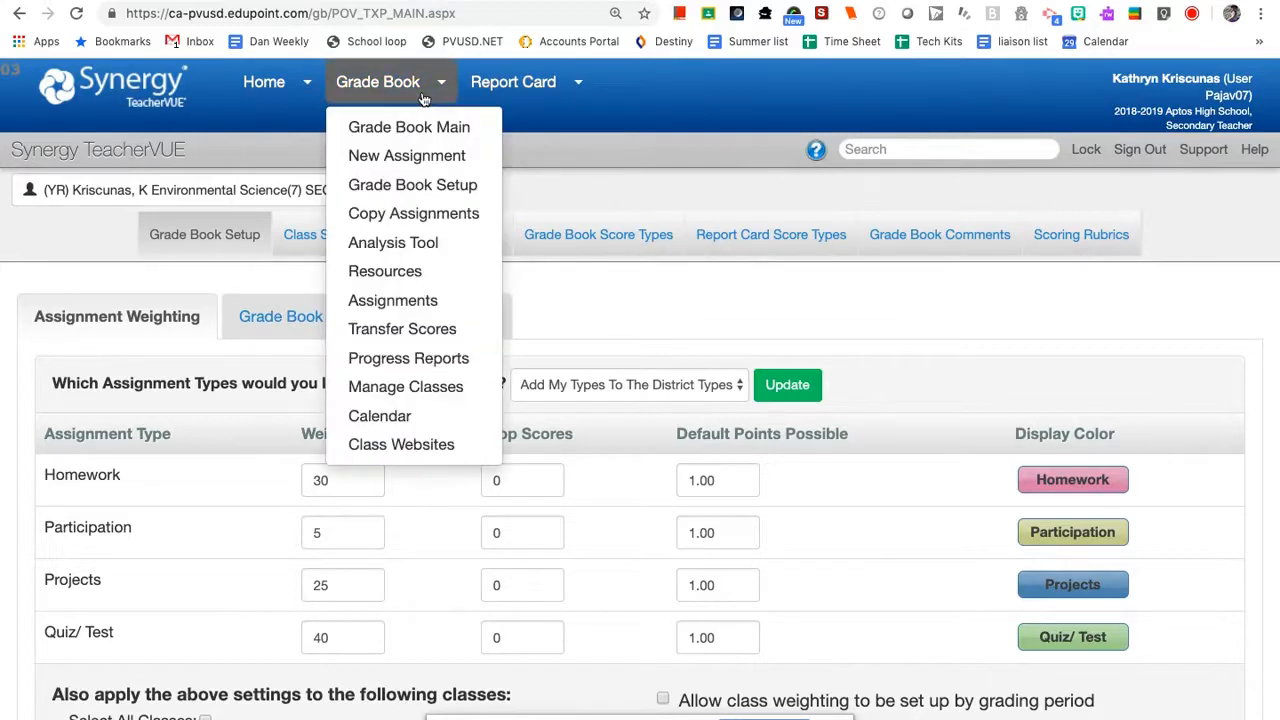
pyautogui.click(428, 164)
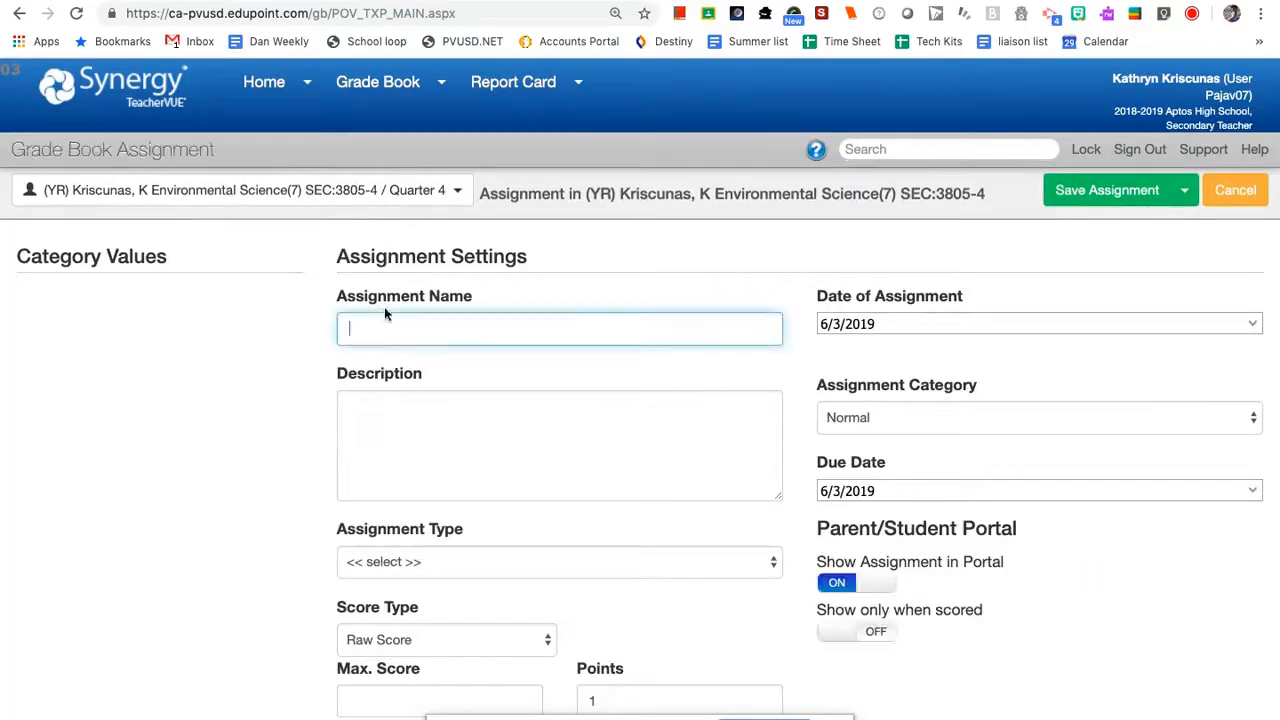
# - Name the assignment 'Chapter 2 Test', due 6/7/2019, with type Quiz/ Test
pyautogui.write('Chapter 2 Test')
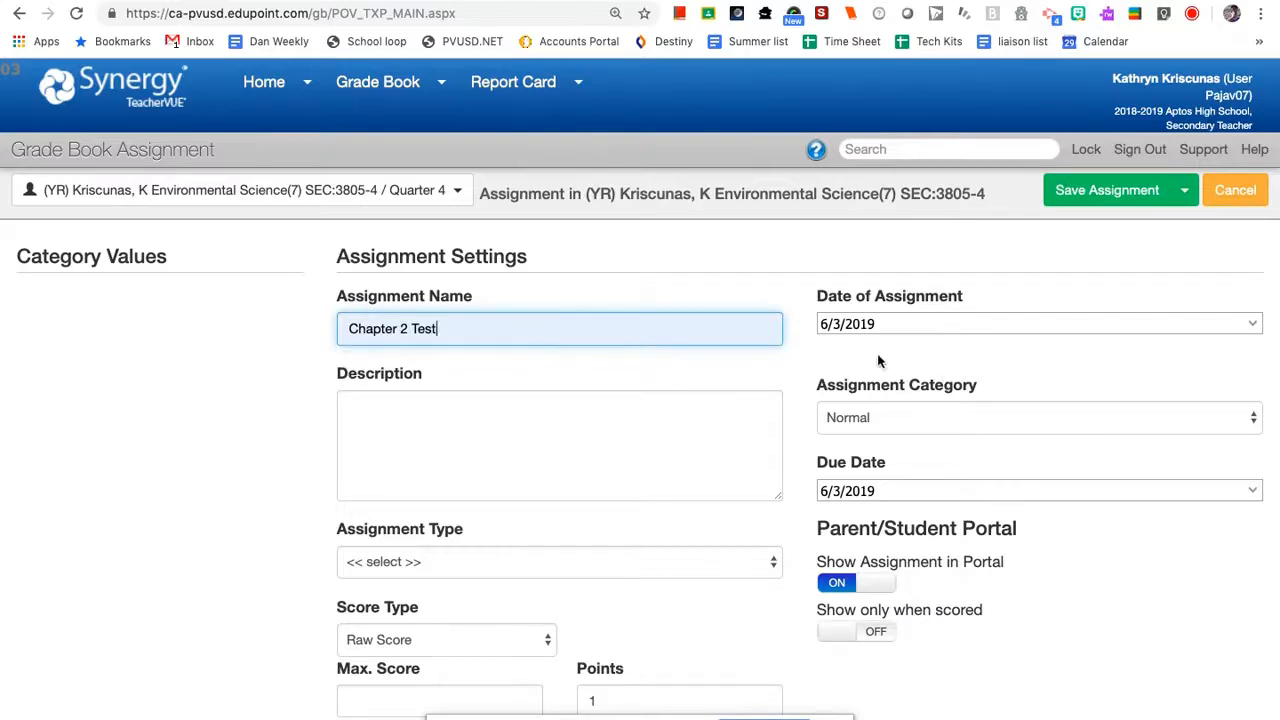
pyautogui.click(1039, 490)
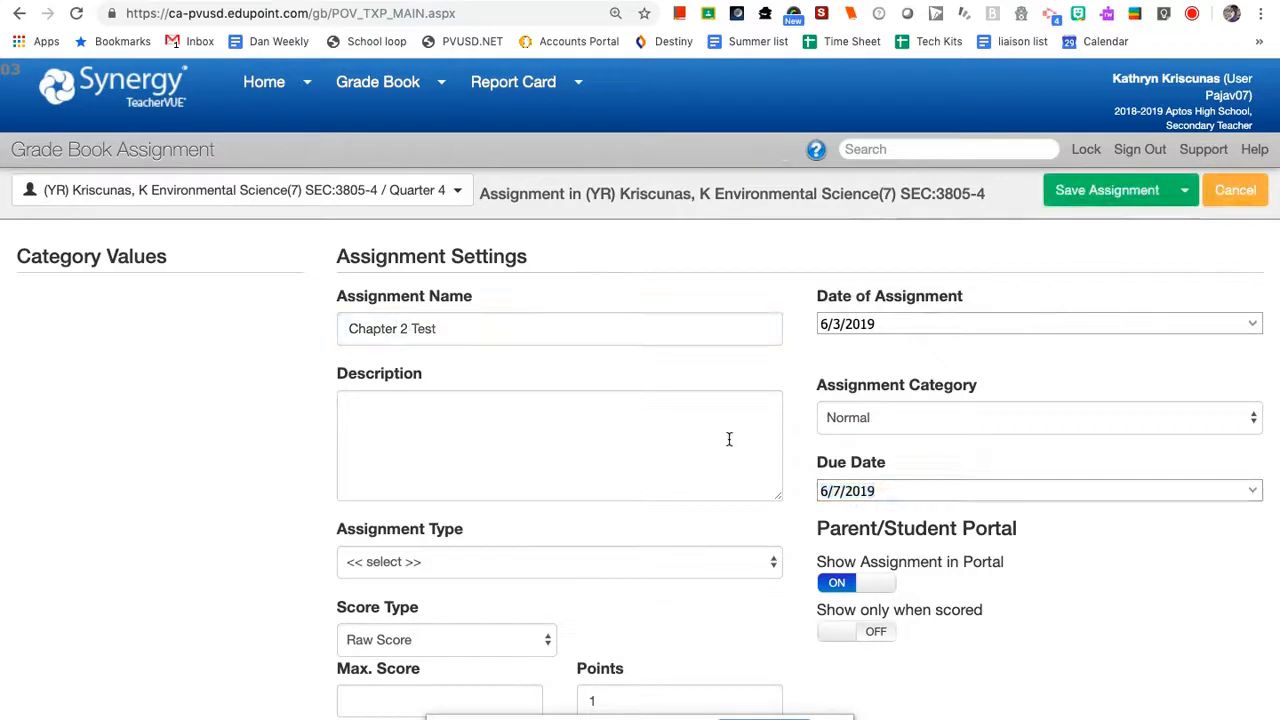
pyautogui.moveTo(480, 562)
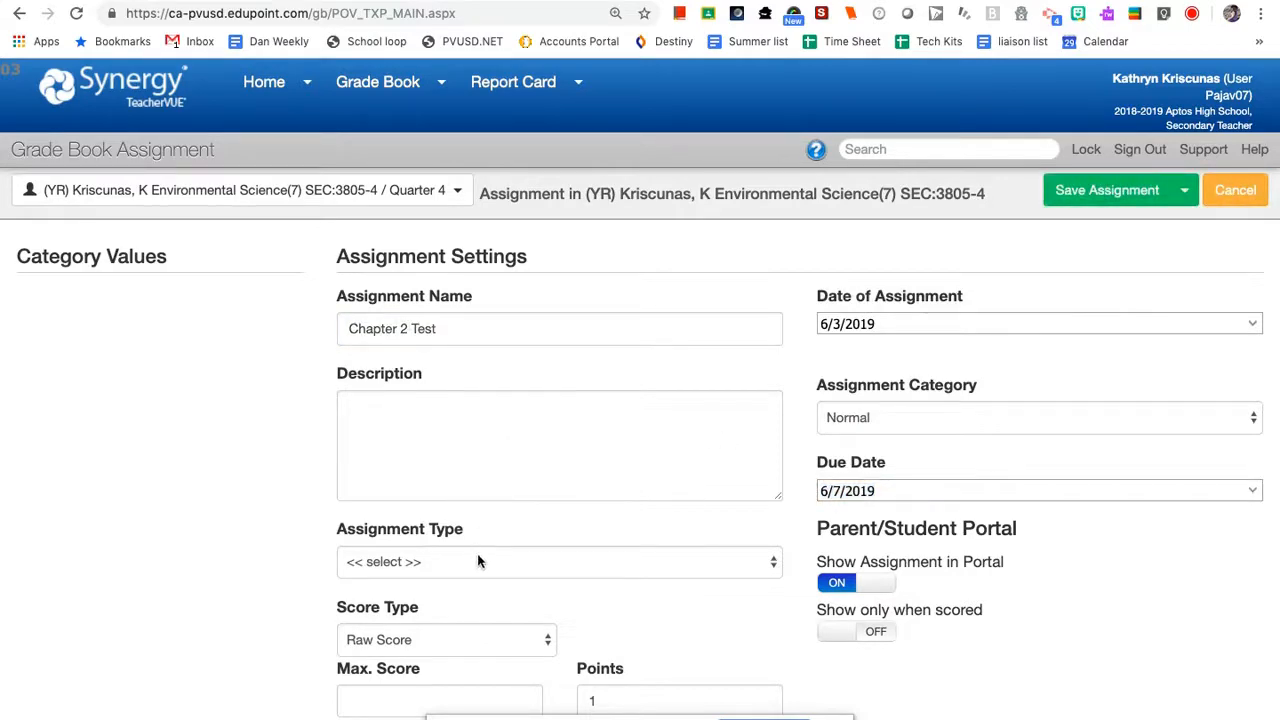
pyautogui.click(560, 562)
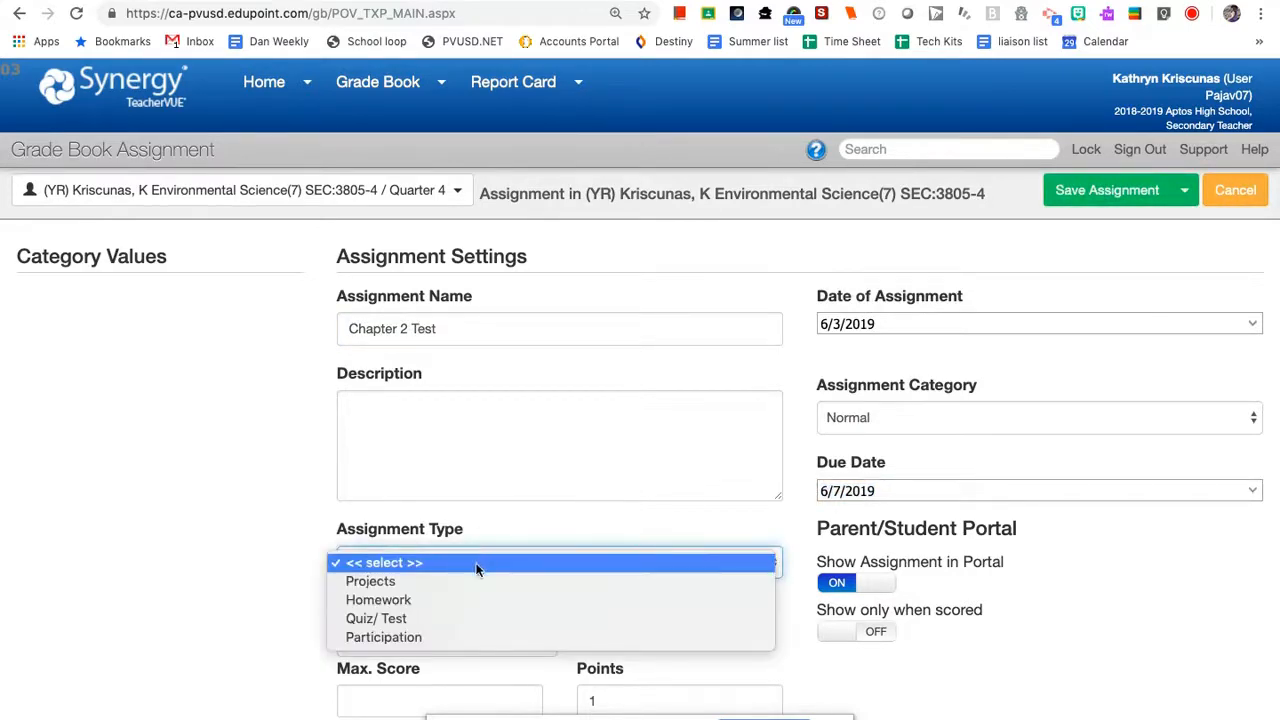
pyautogui.click(376, 618)
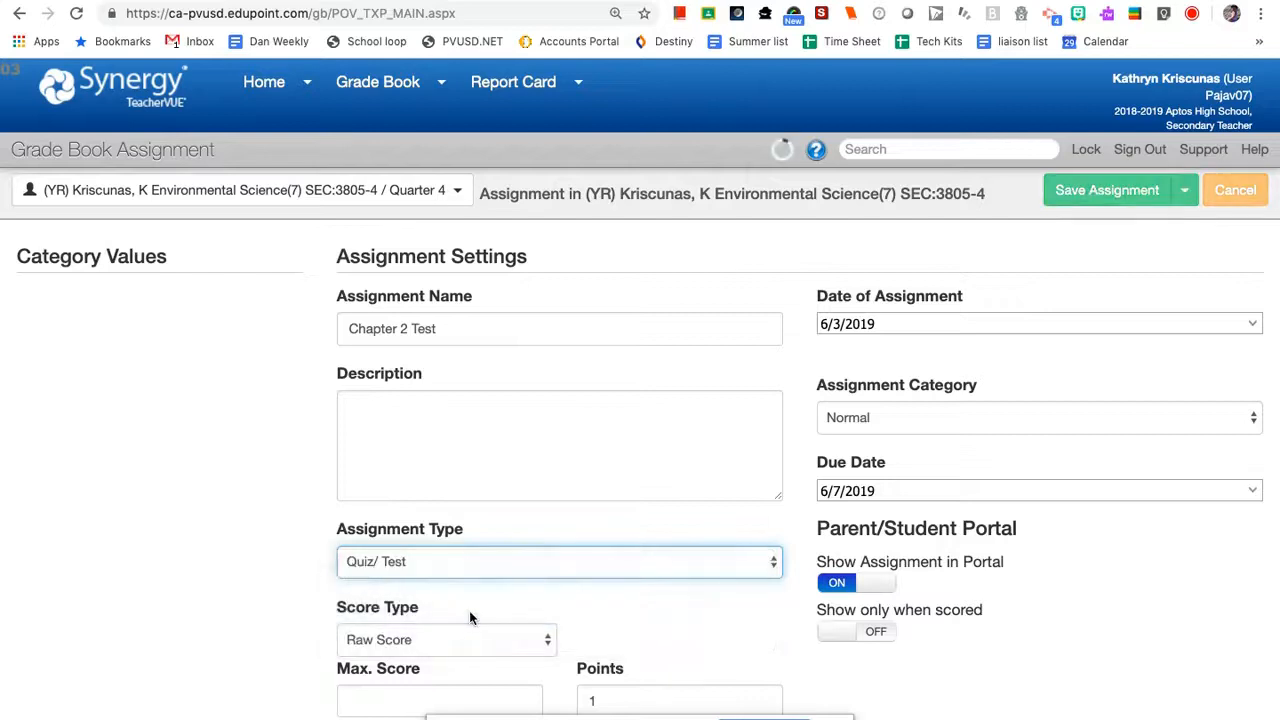
pyautogui.scroll(-3)
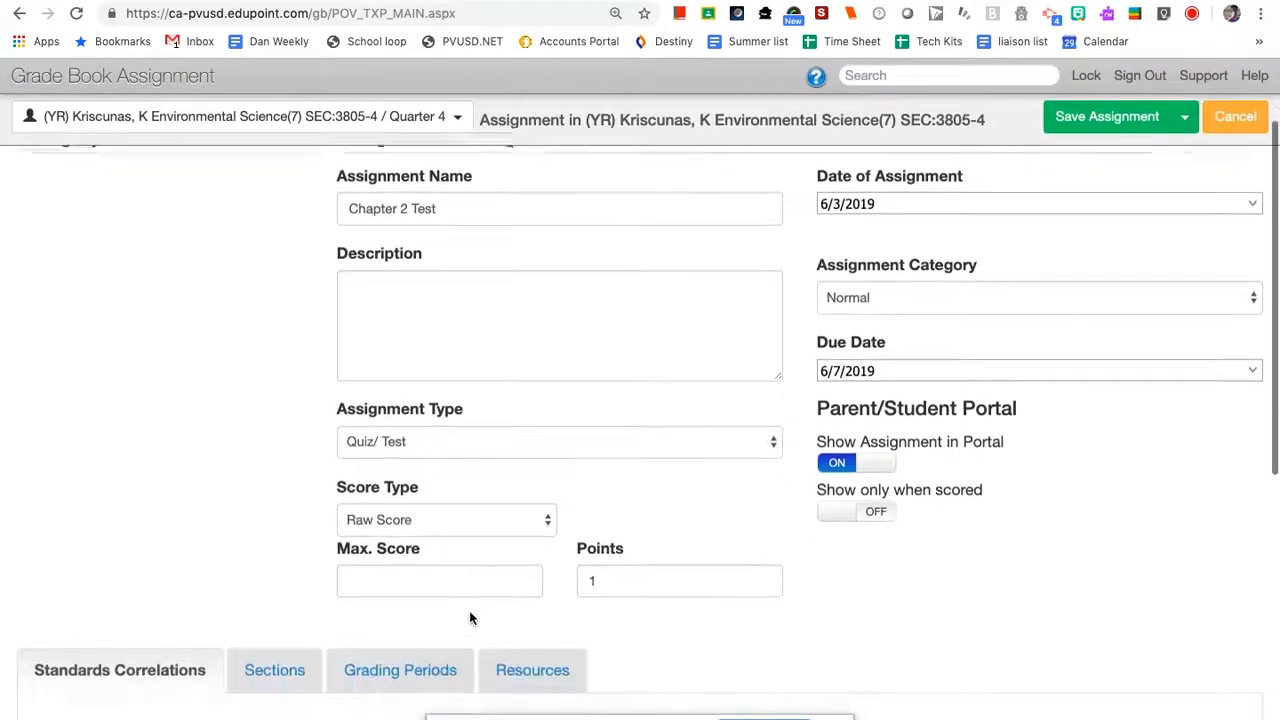
pyautogui.scroll(-3)
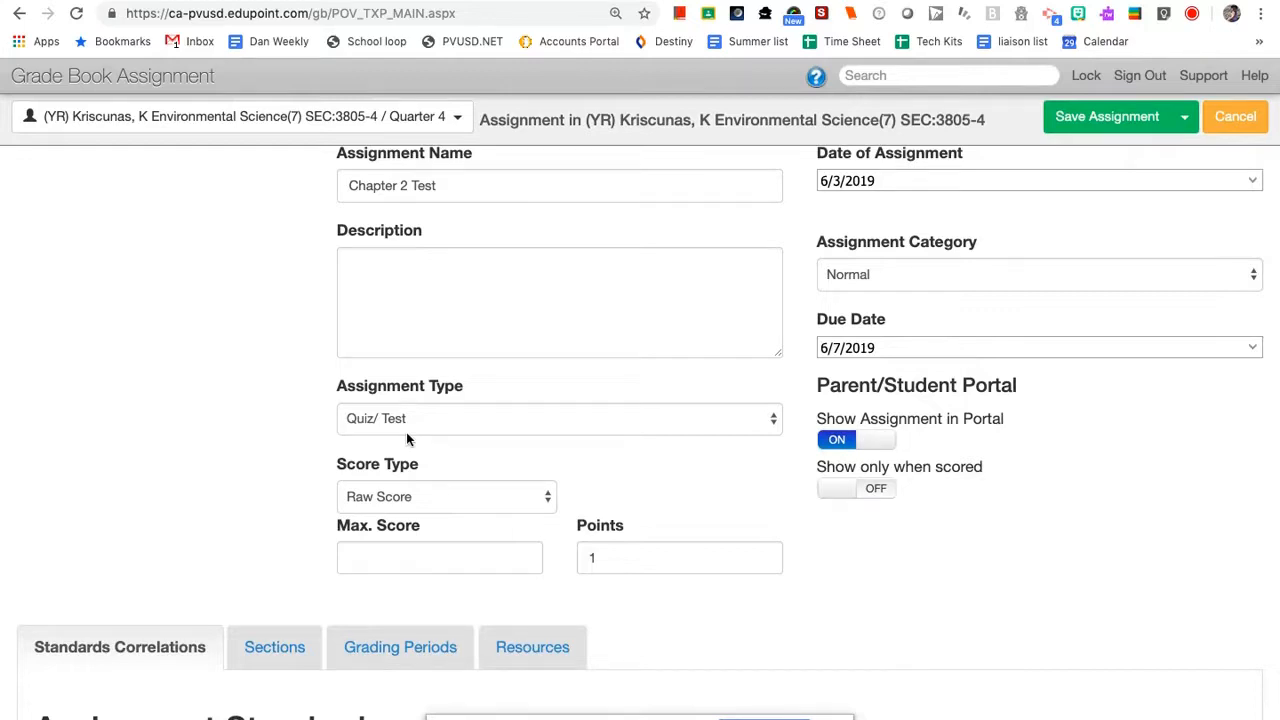
pyautogui.moveTo(402, 480)
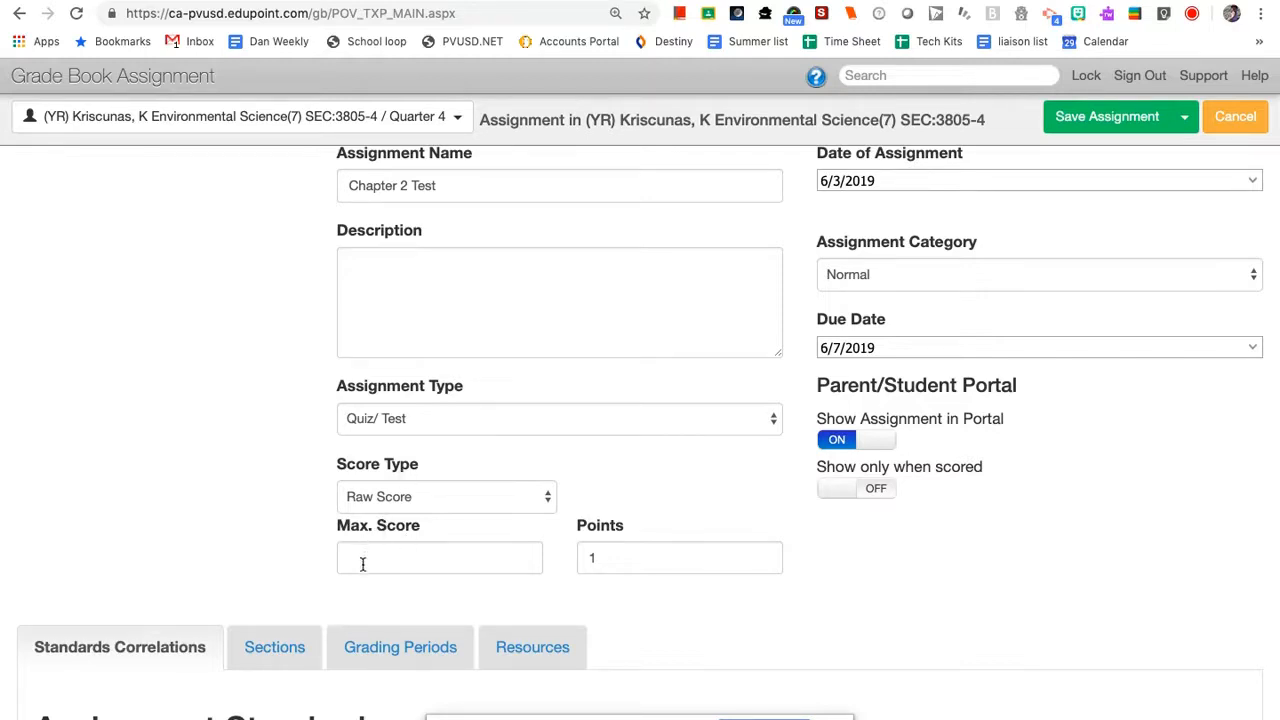
# - Enter 50 as the Max. Score from the autocomplete suggestions
pyautogui.click(439, 557)
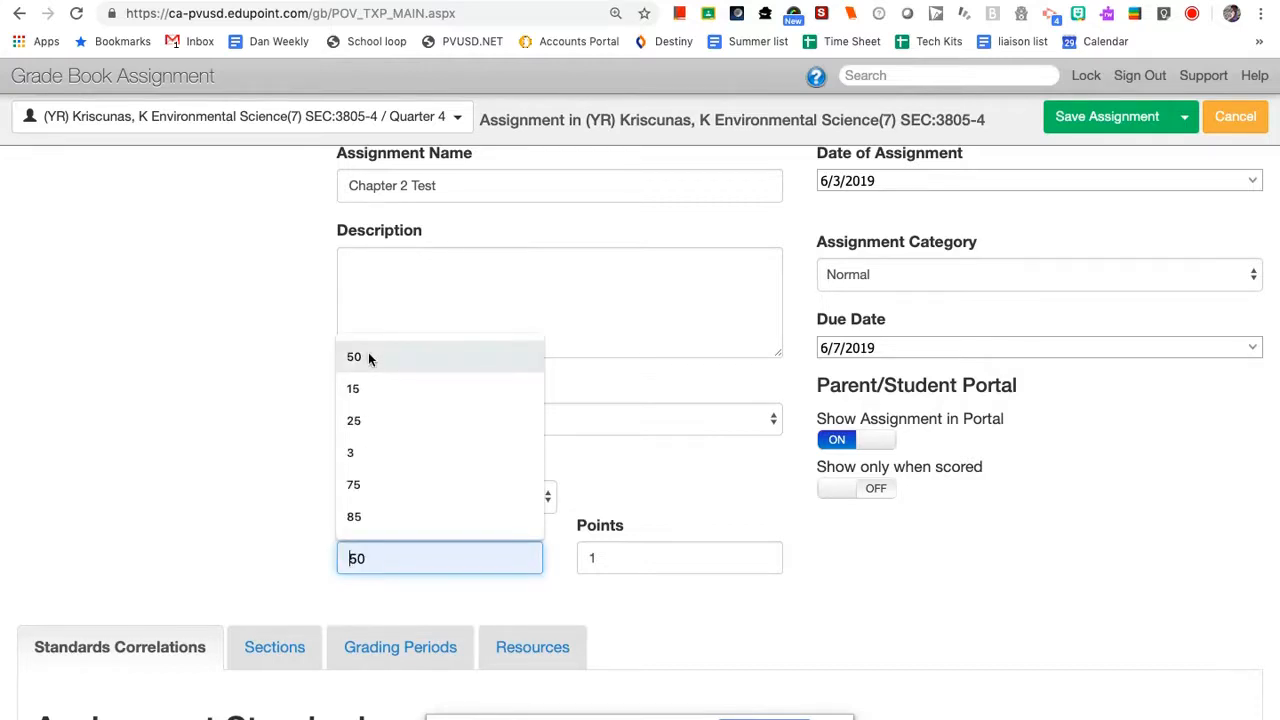
pyautogui.click(354, 357)
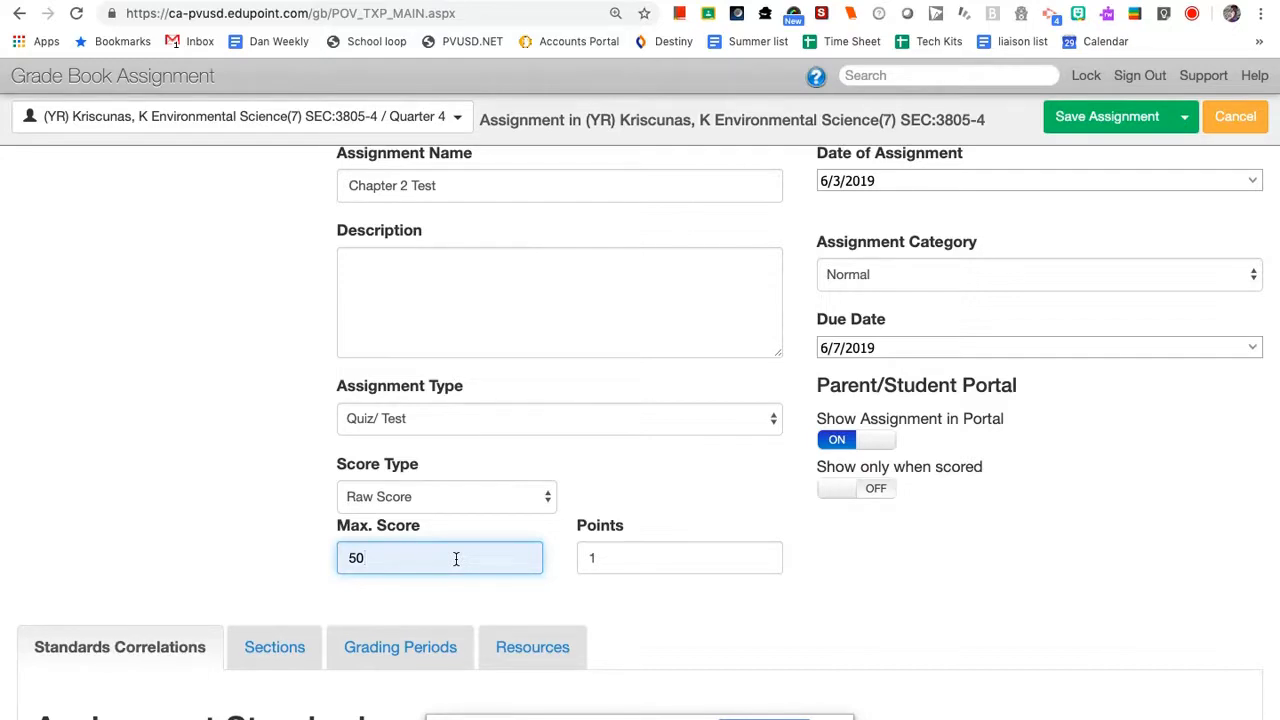
pyautogui.moveTo(592, 508)
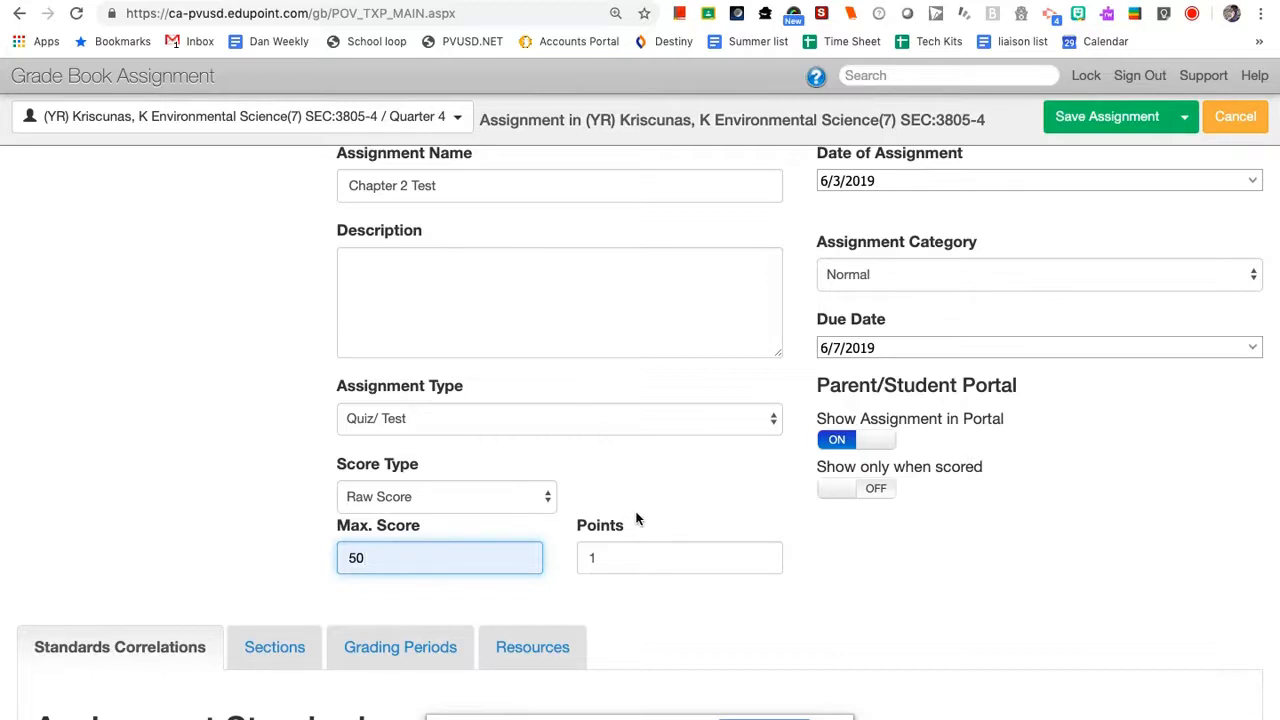
pyautogui.click(446, 496)
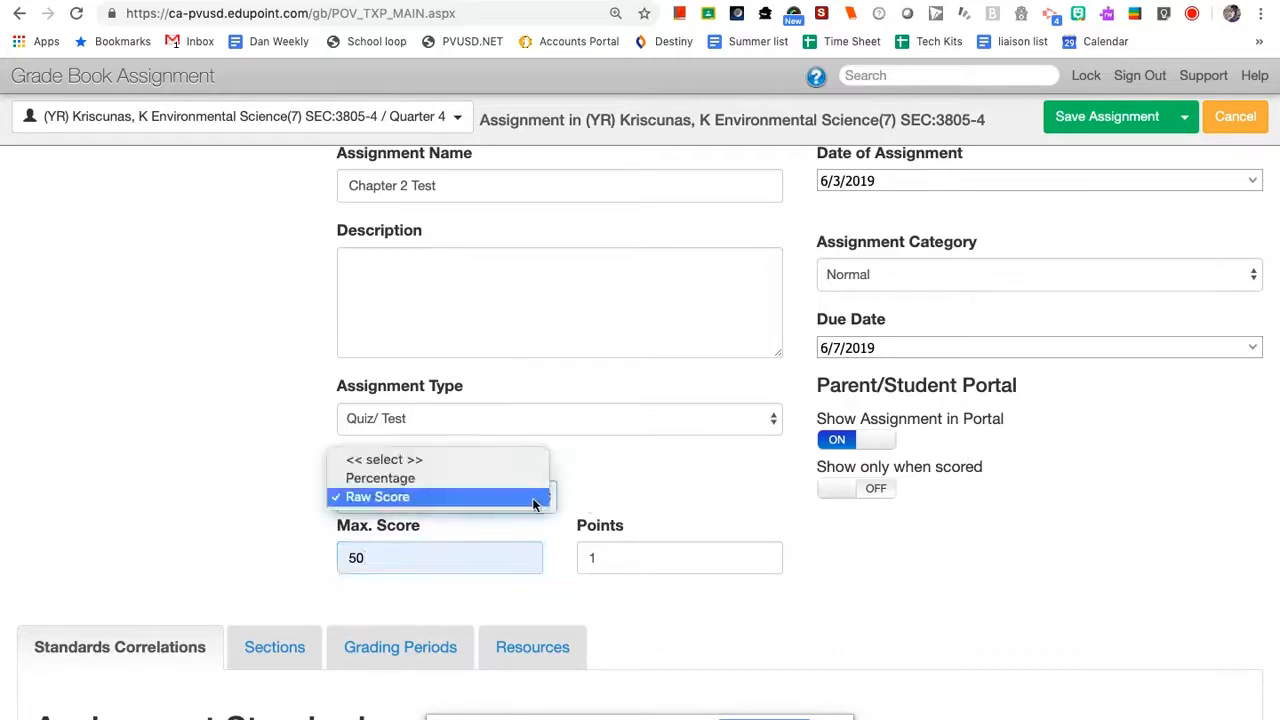
pyautogui.click(380, 478)
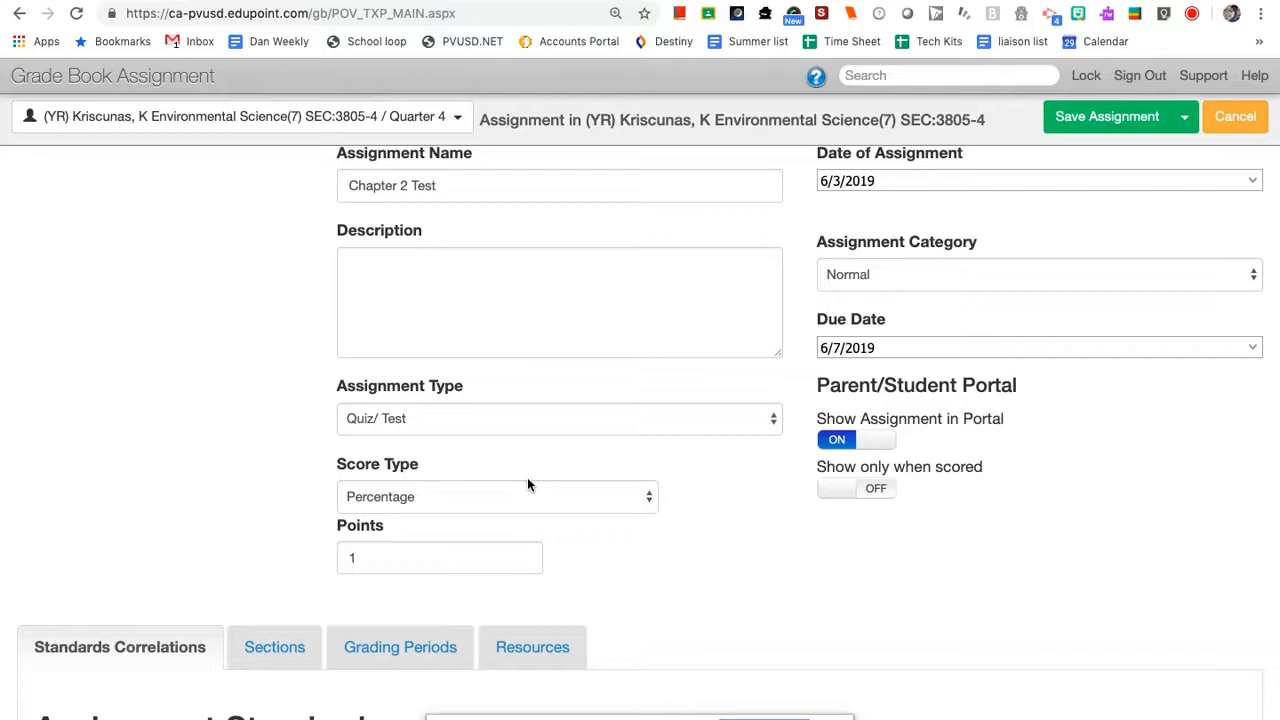
pyautogui.click(497, 497)
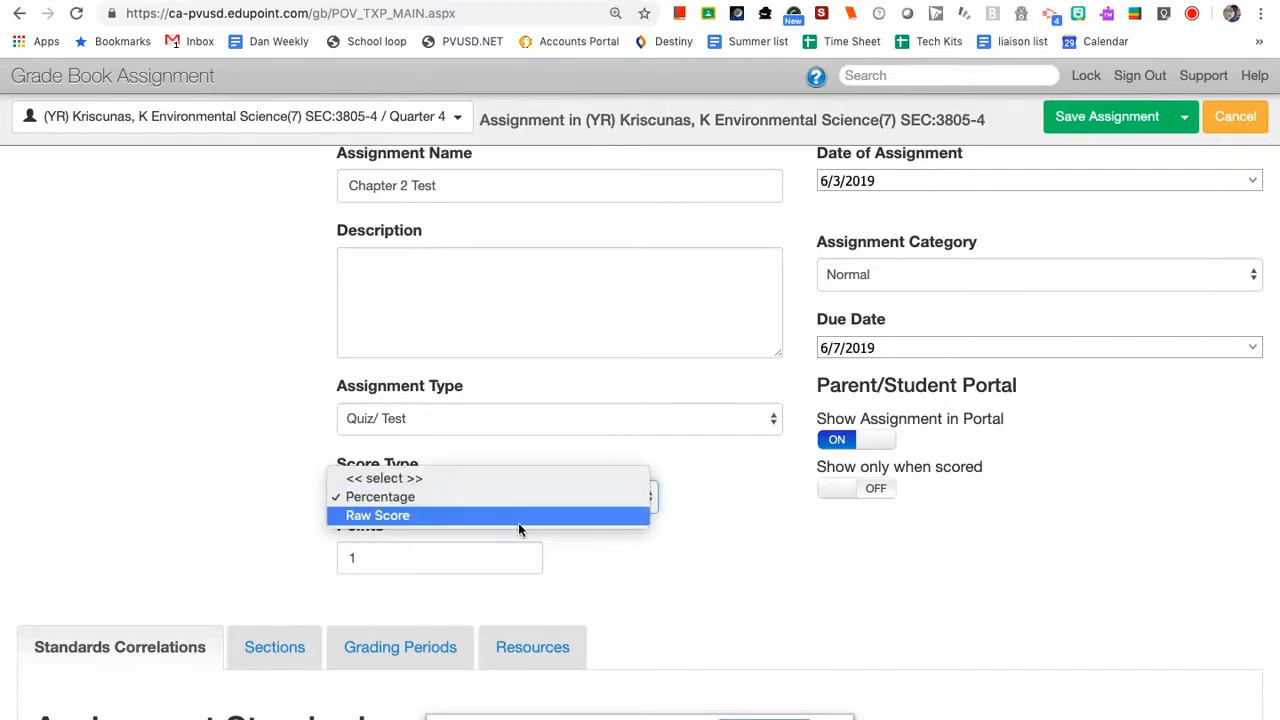
pyautogui.click(376, 515)
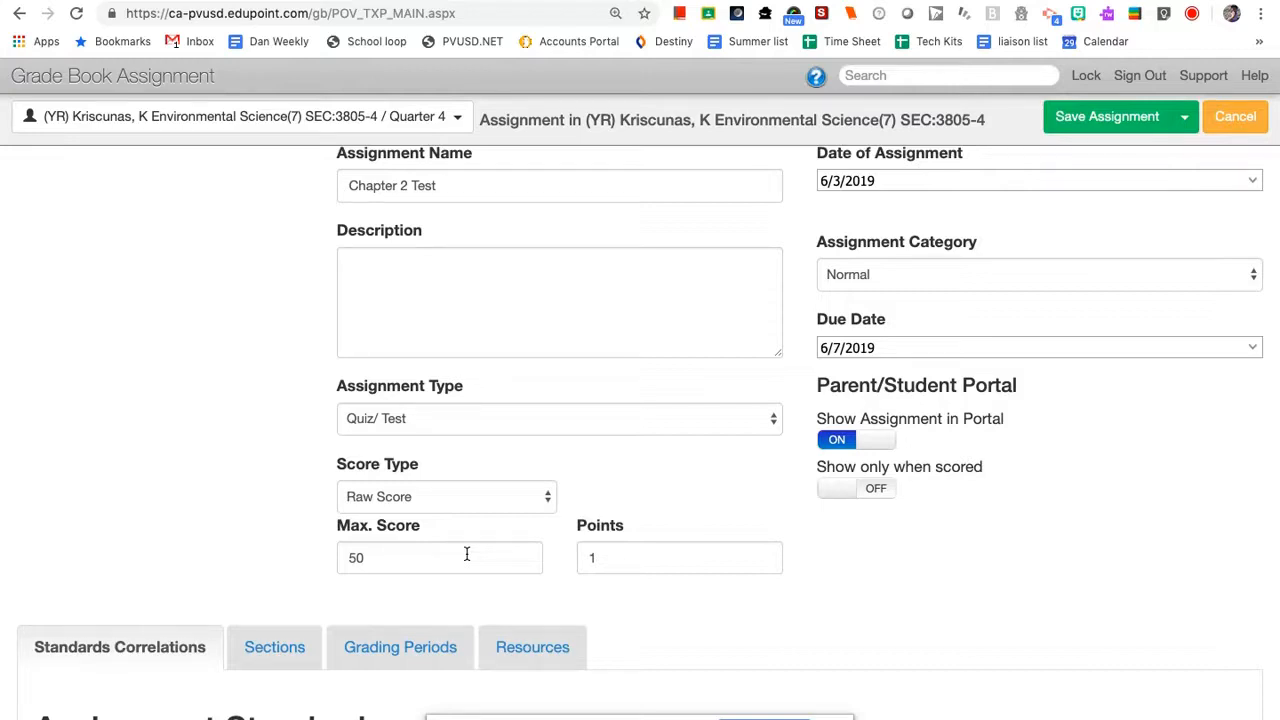
pyautogui.scroll(-3)
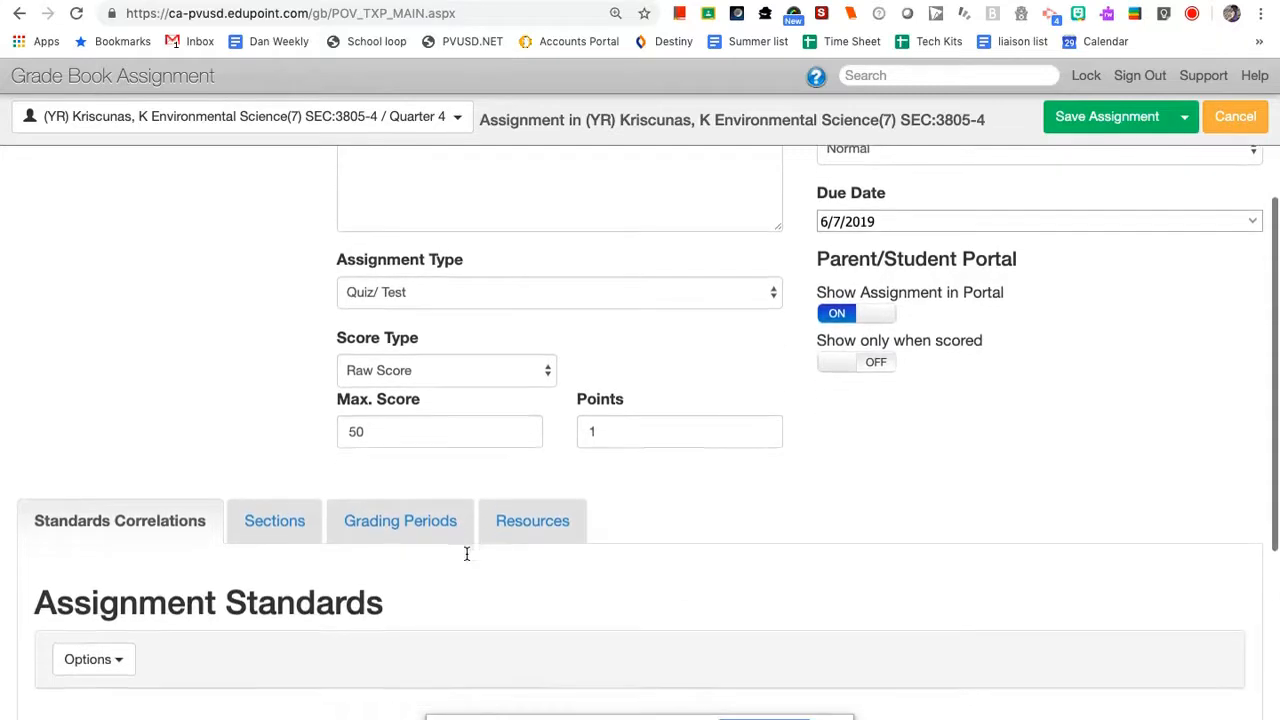
pyautogui.scroll(-3)
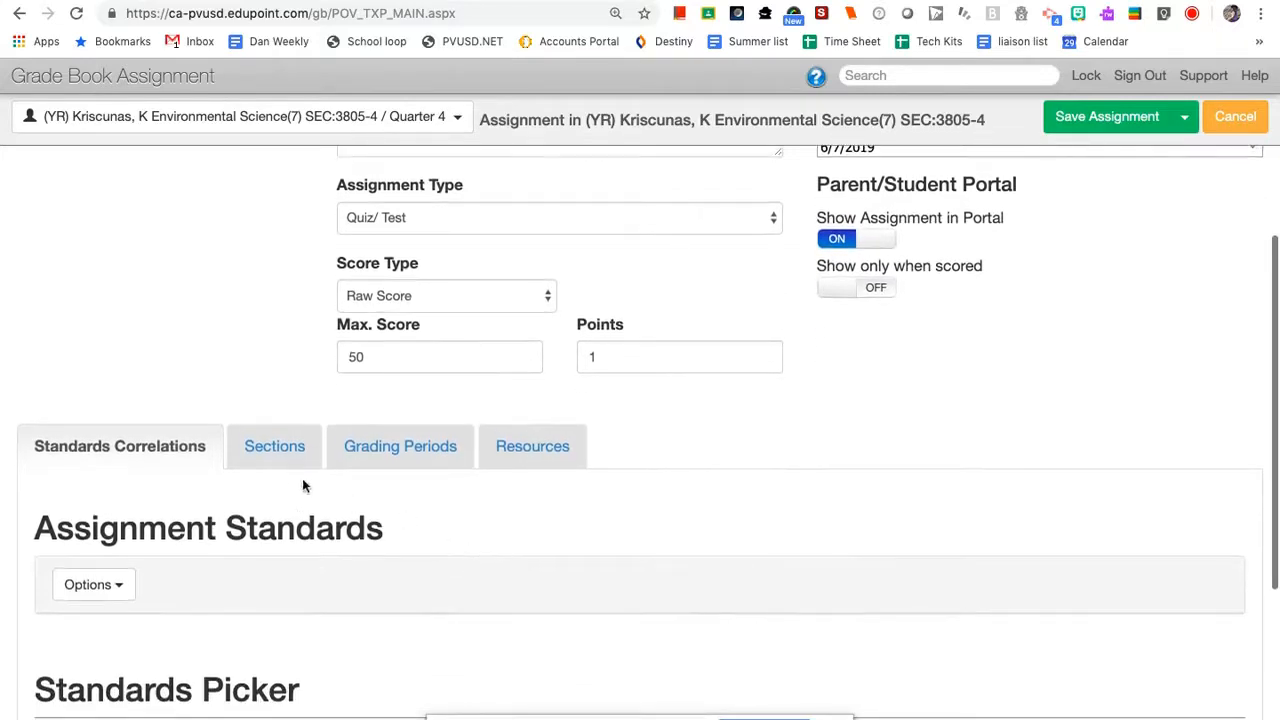
pyautogui.moveTo(285, 463)
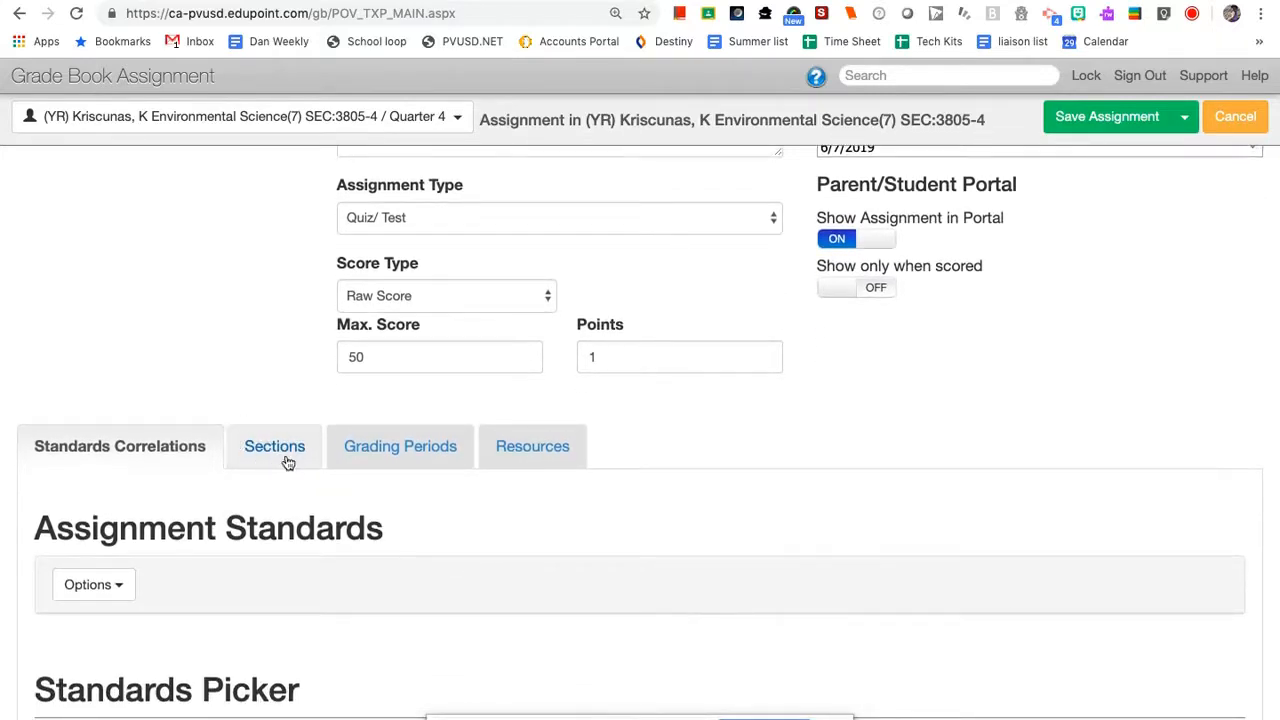
pyautogui.click(274, 446)
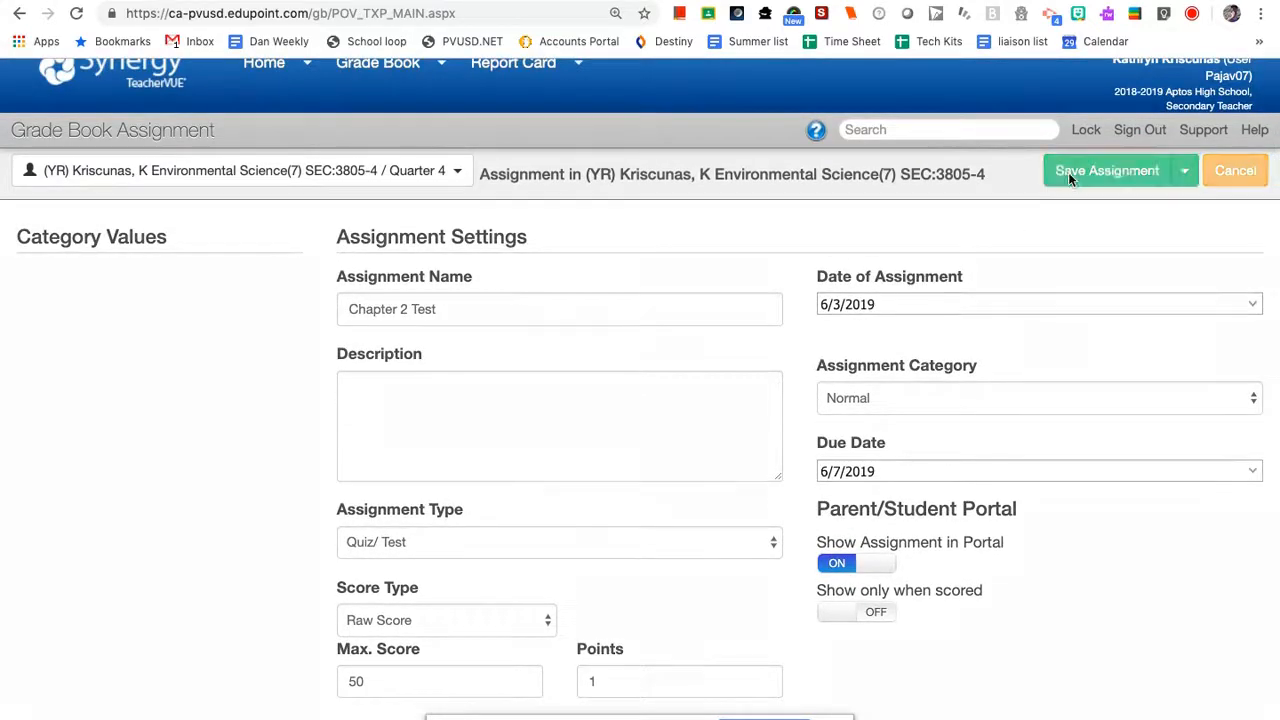
# - Save Chapter 2 Test and view its column in Grade Book Main
pyautogui.click(1108, 170)
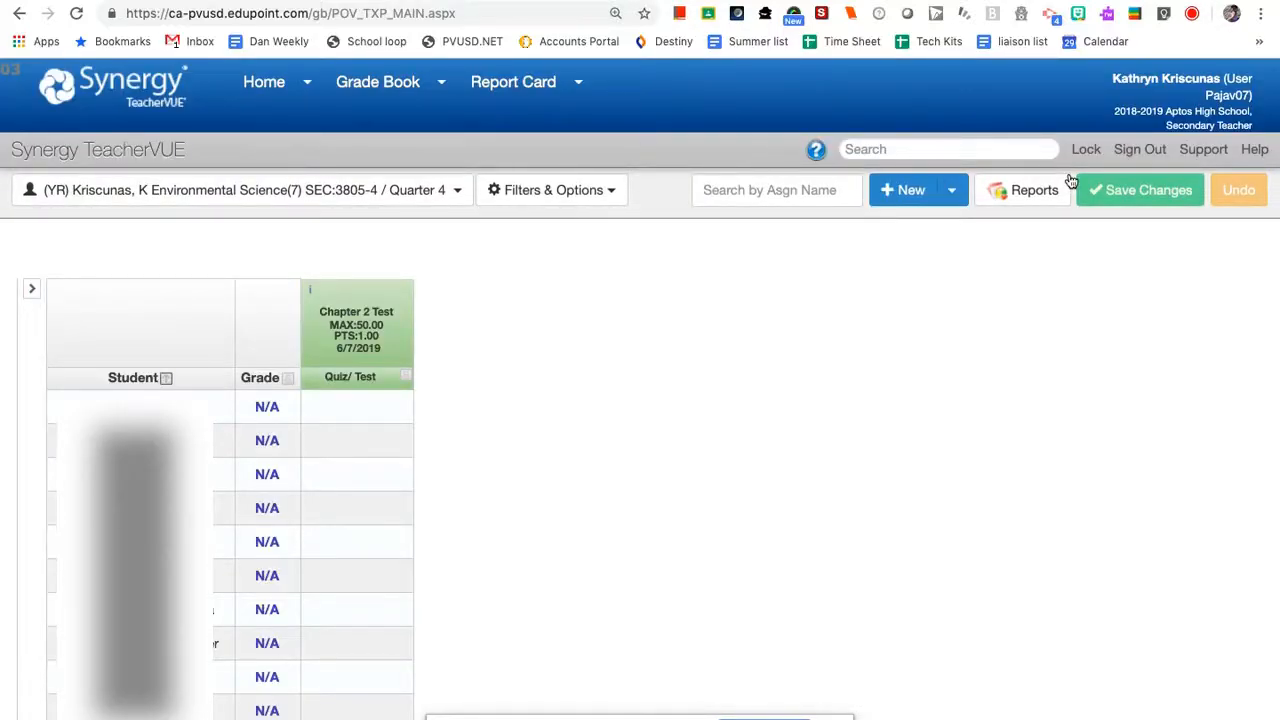
pyautogui.click(377, 81)
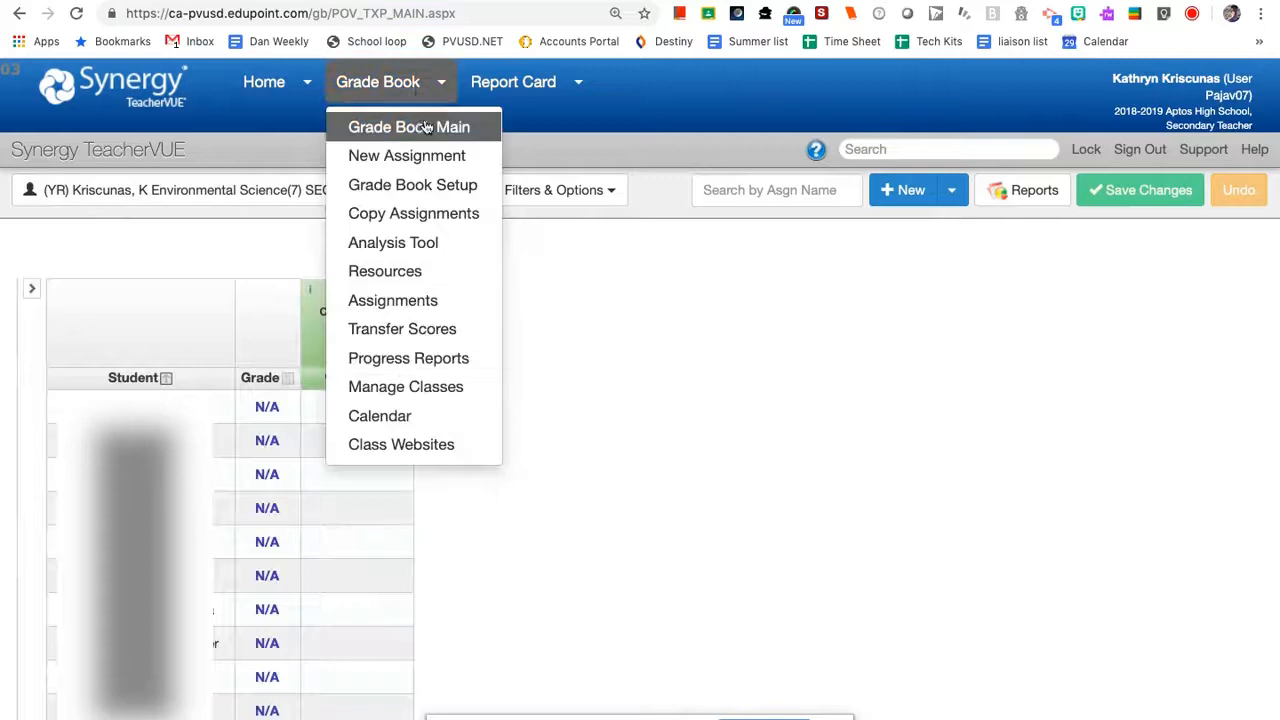
pyautogui.click(412, 127)
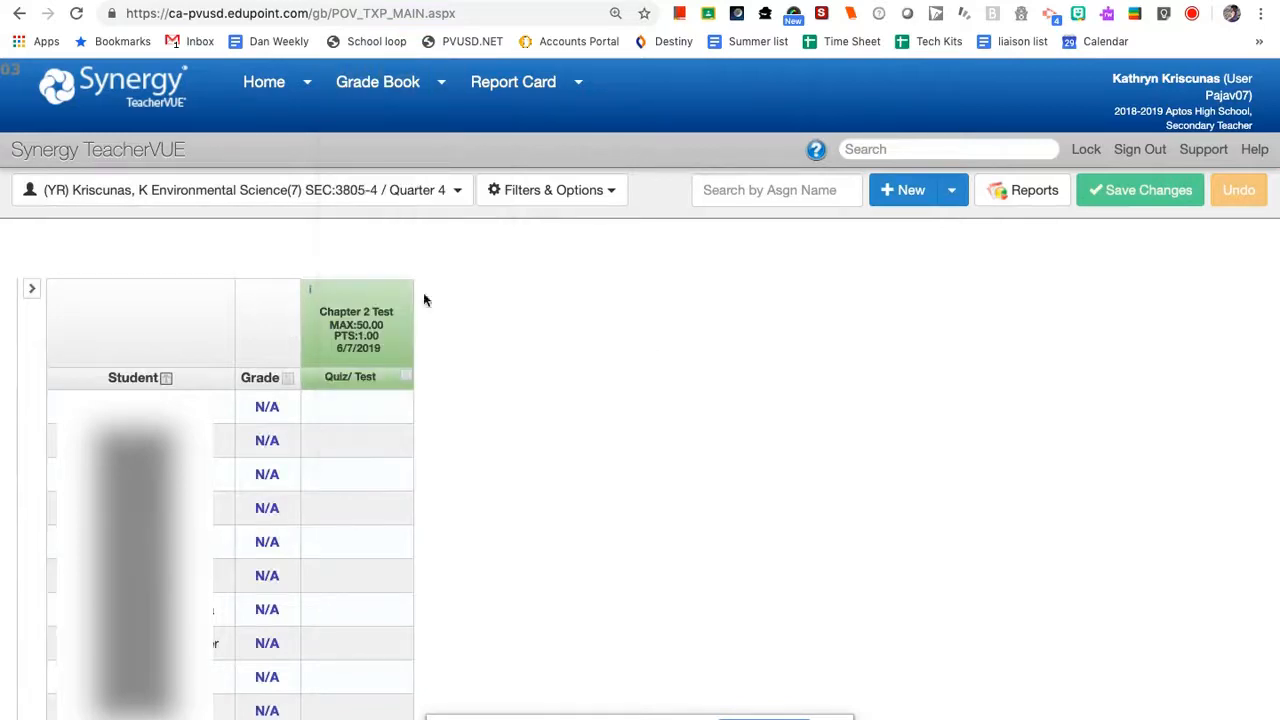
pyautogui.moveTo(392, 360)
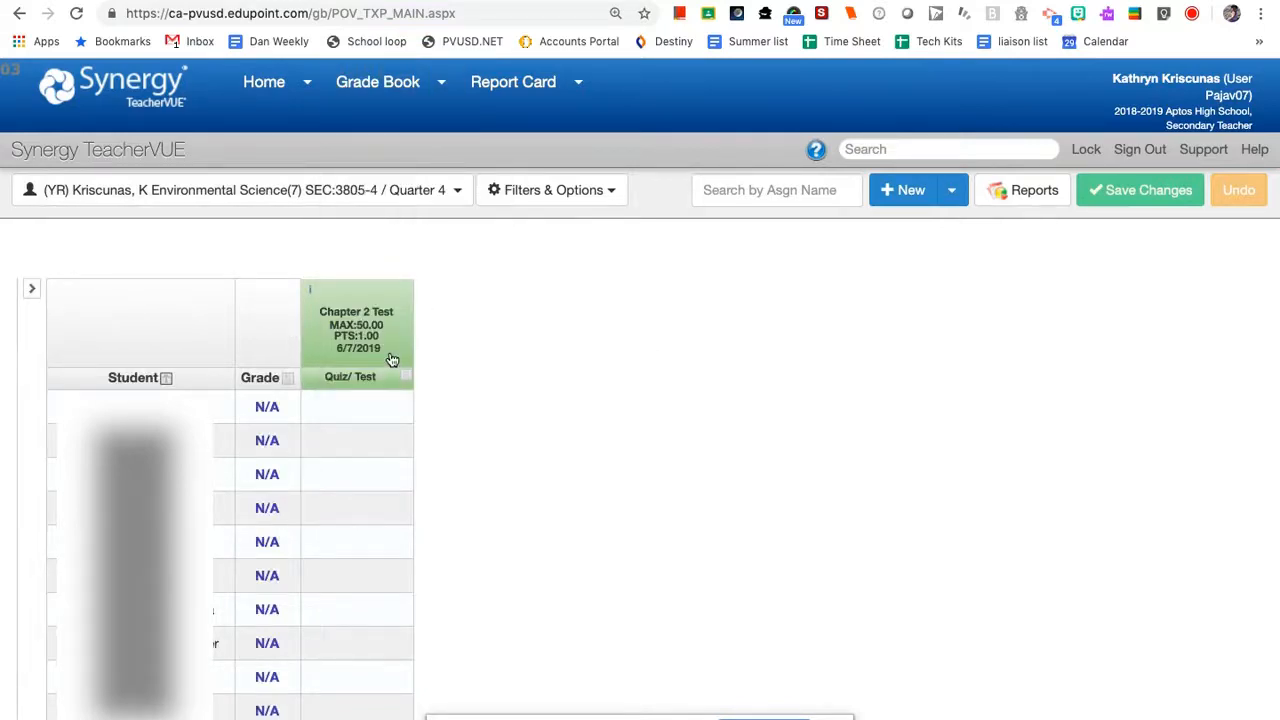
pyautogui.moveTo(403, 364)
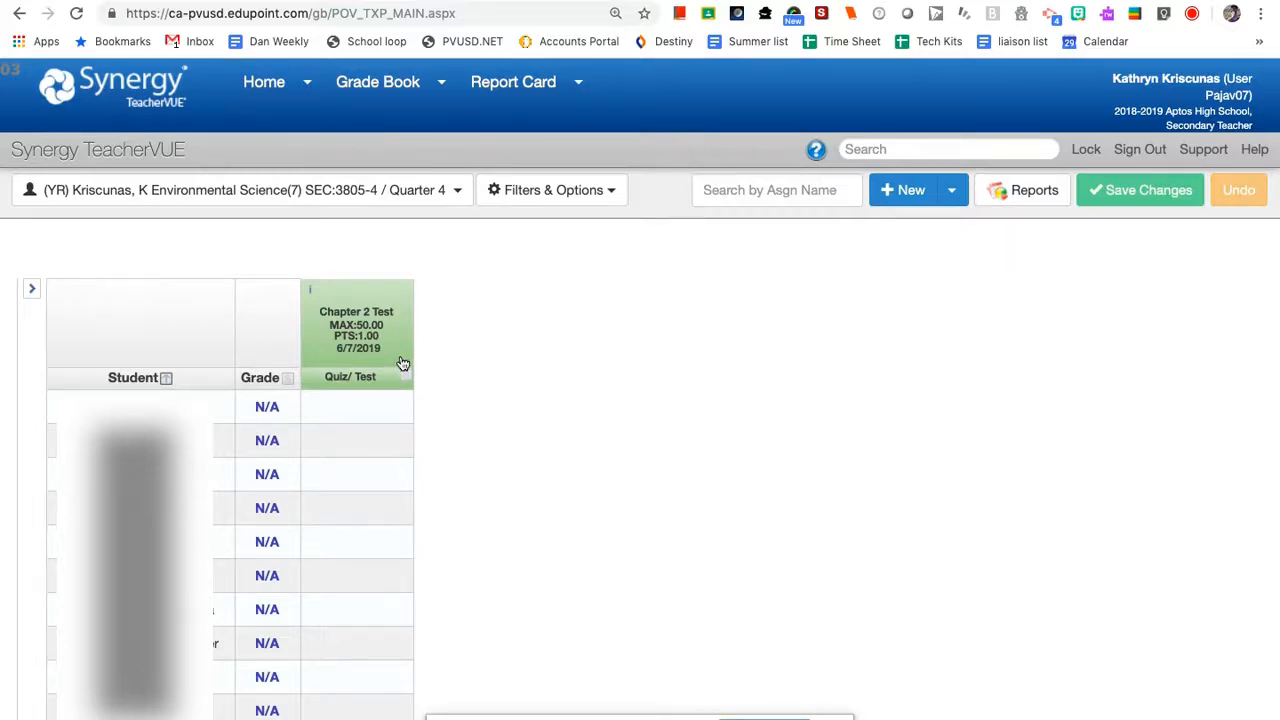
pyautogui.moveTo(903, 210)
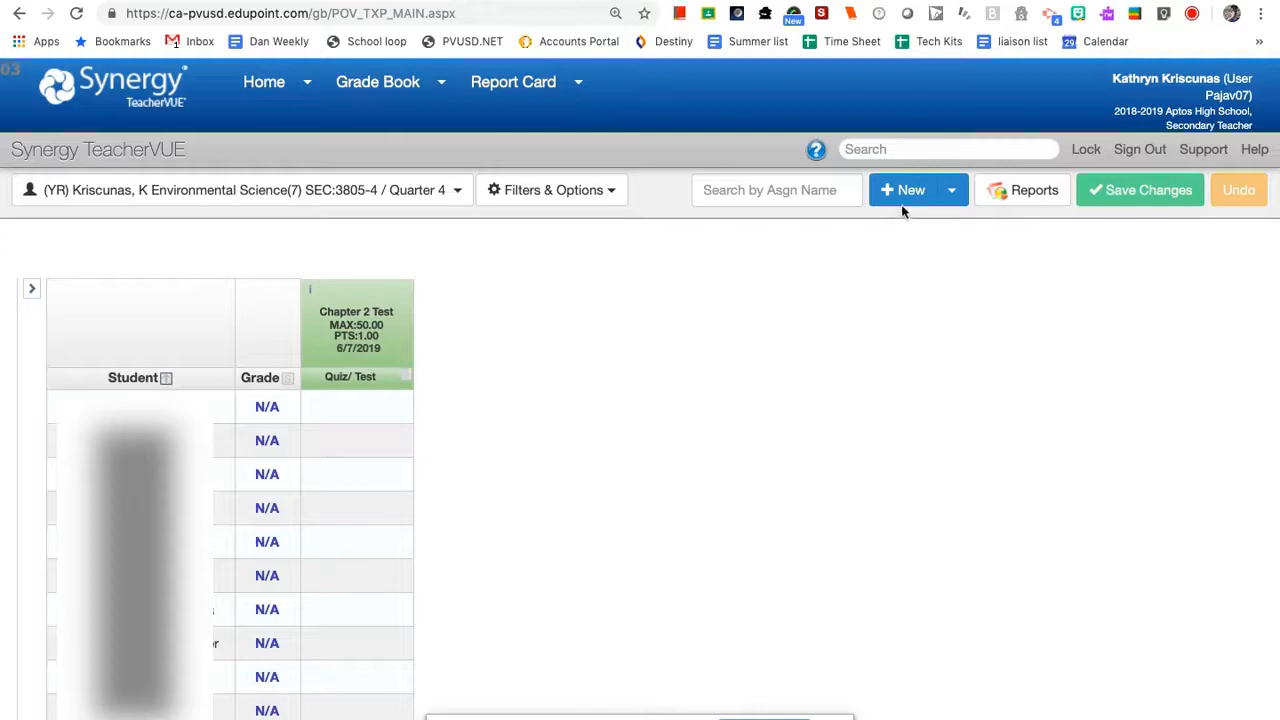
pyautogui.moveTo(905, 195)
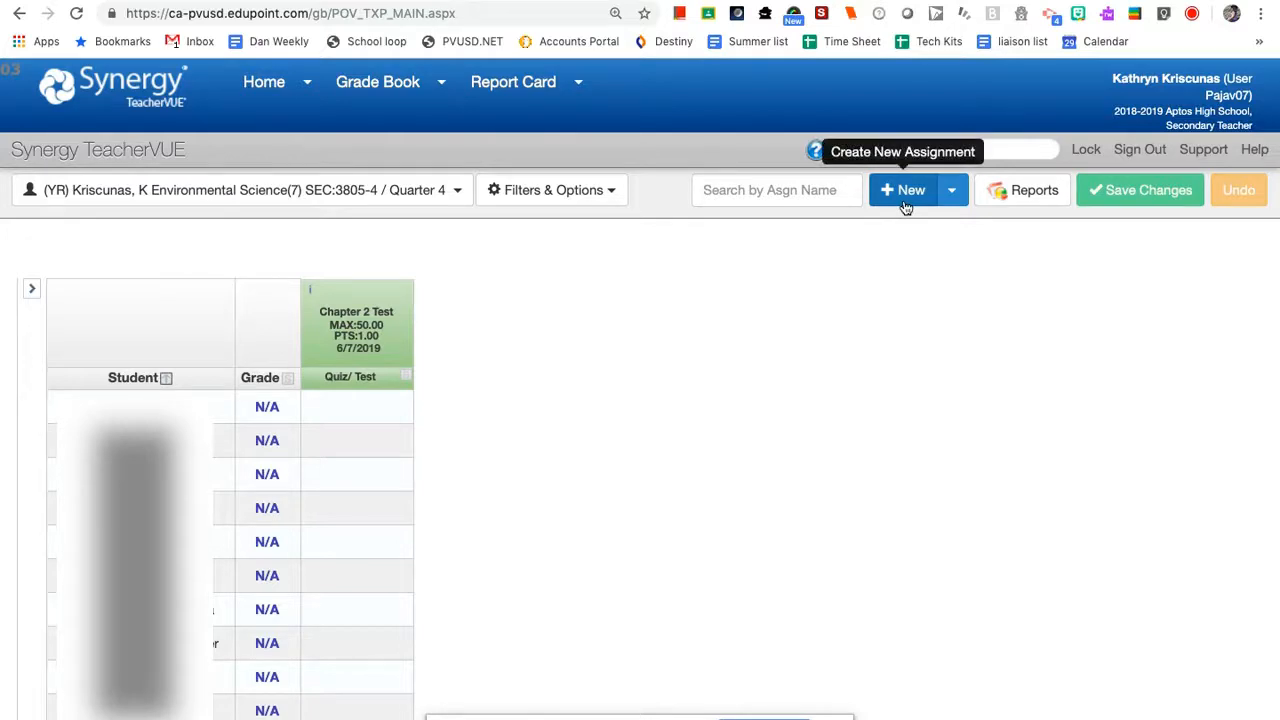